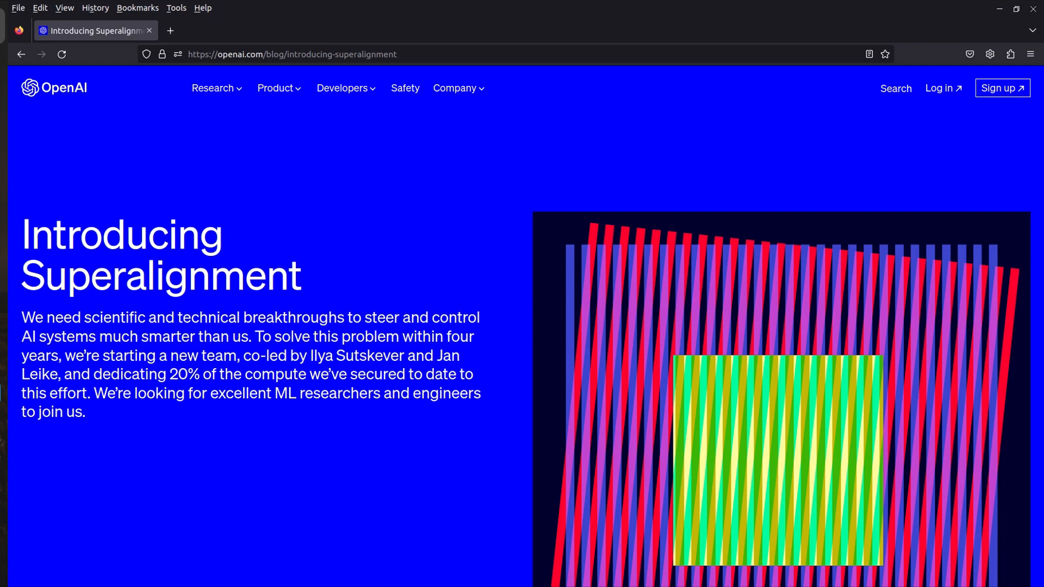
mouse_move(402, 373)
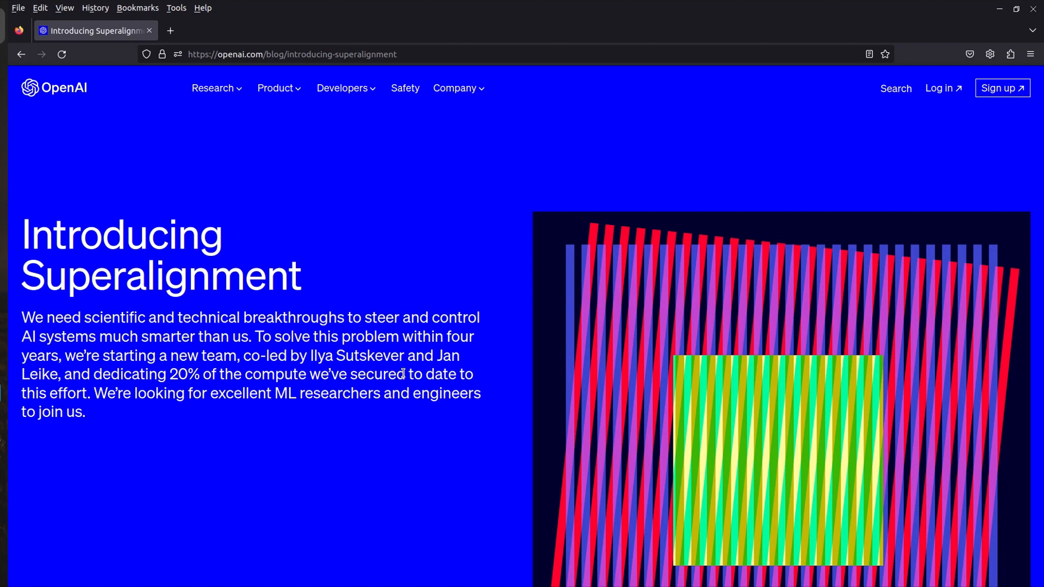
Highlight "roughly human-level automated alignment researcher" in the Our approach section.
scroll(down, 3)
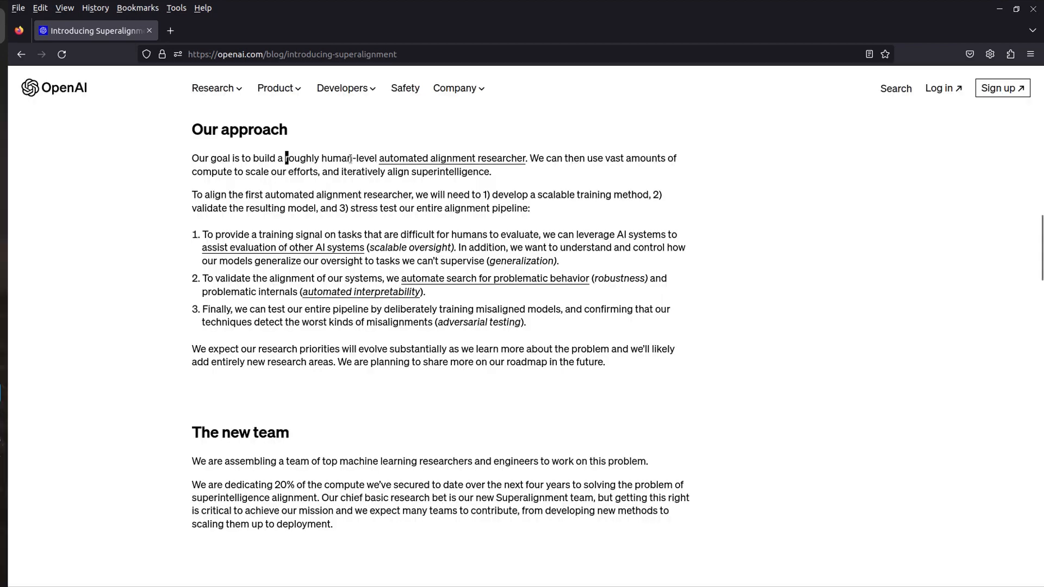
drag(287, 157, 525, 158)
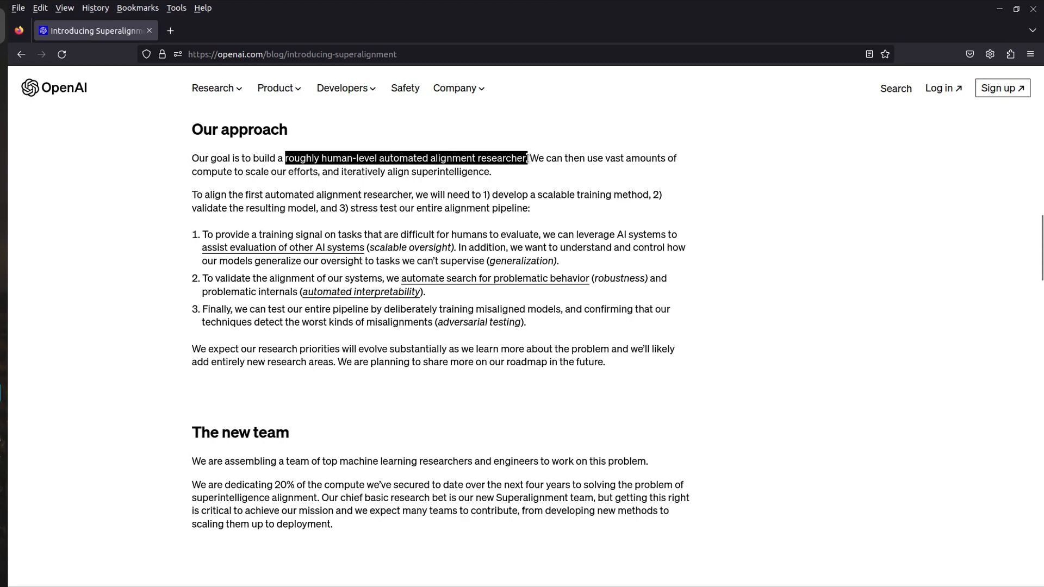
Open the linked alignment research post in a new tab and view its three pillars.
click(373, 172)
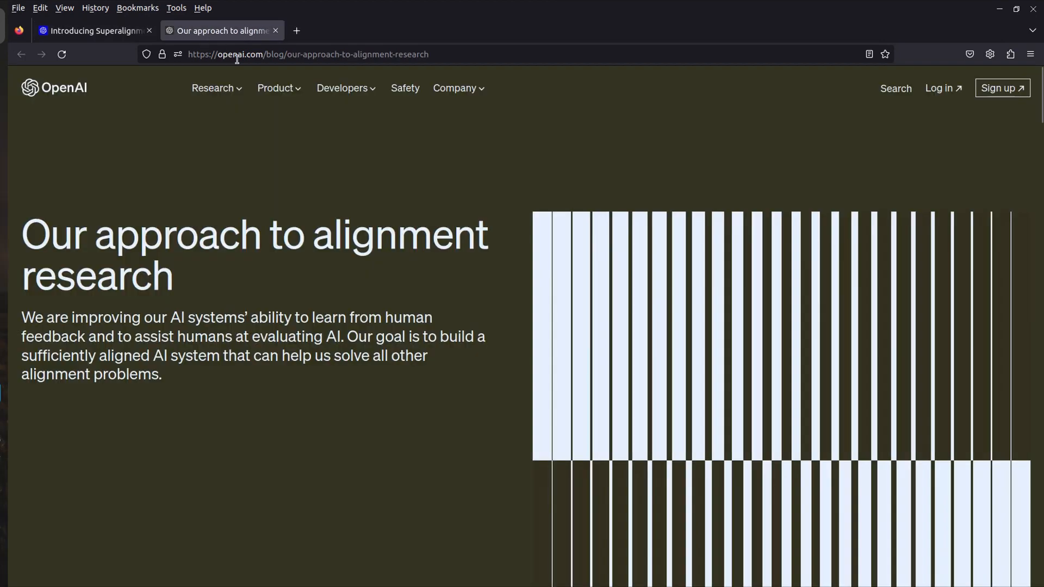
scroll(down, 3)
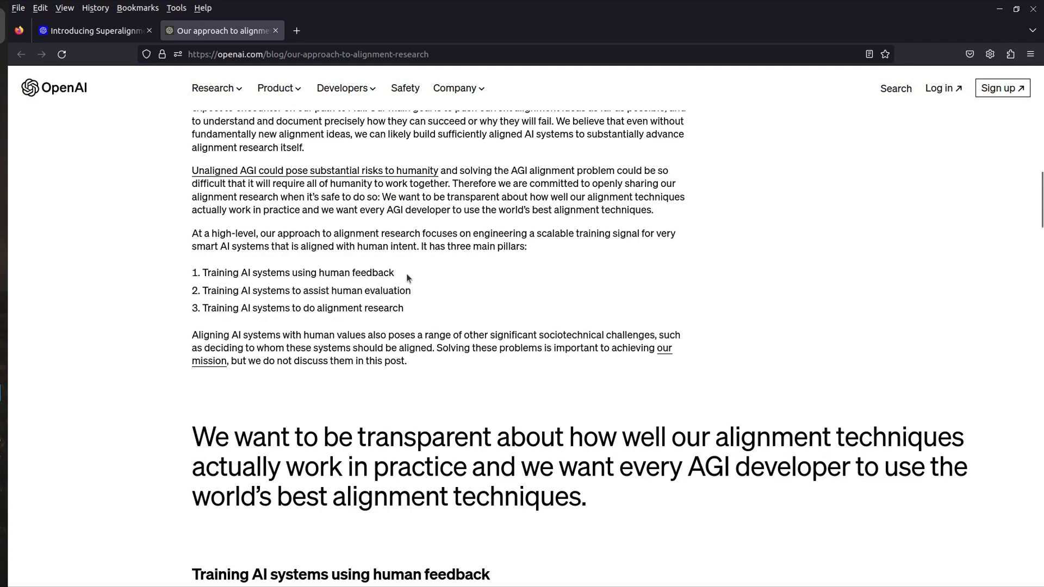
mouse_move(403, 278)
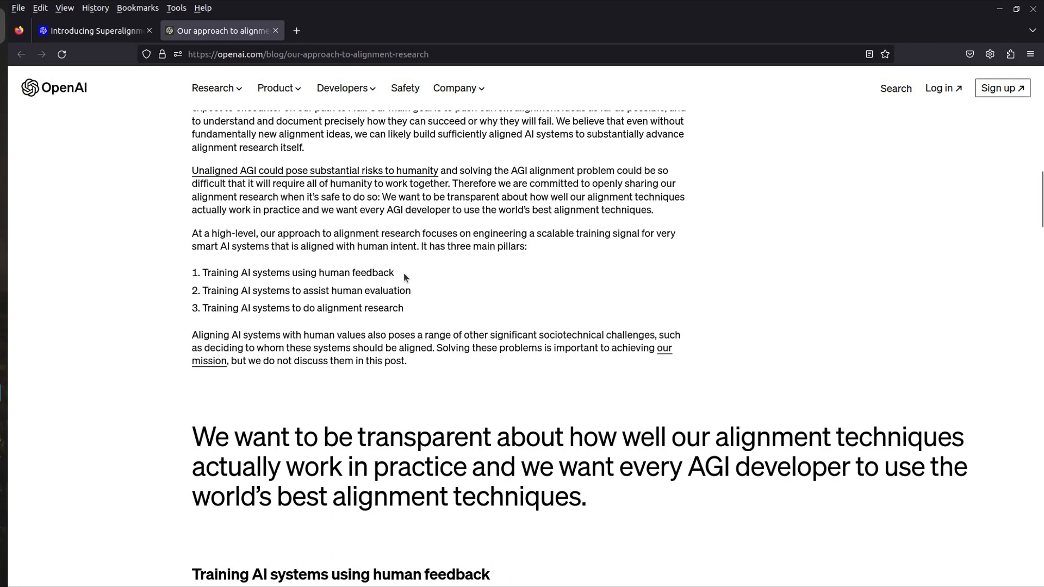
mouse_move(409, 286)
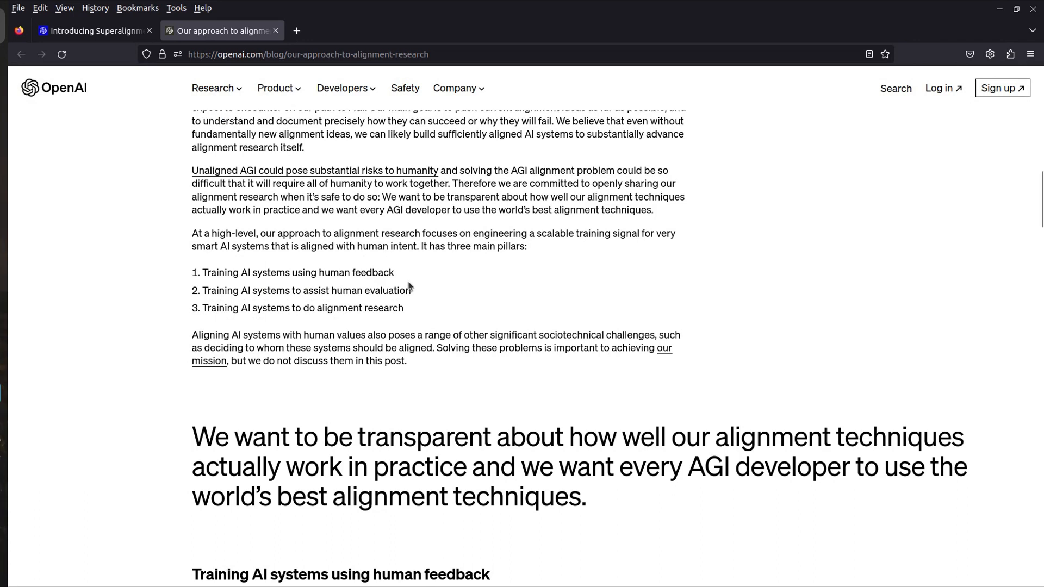
mouse_move(463, 301)
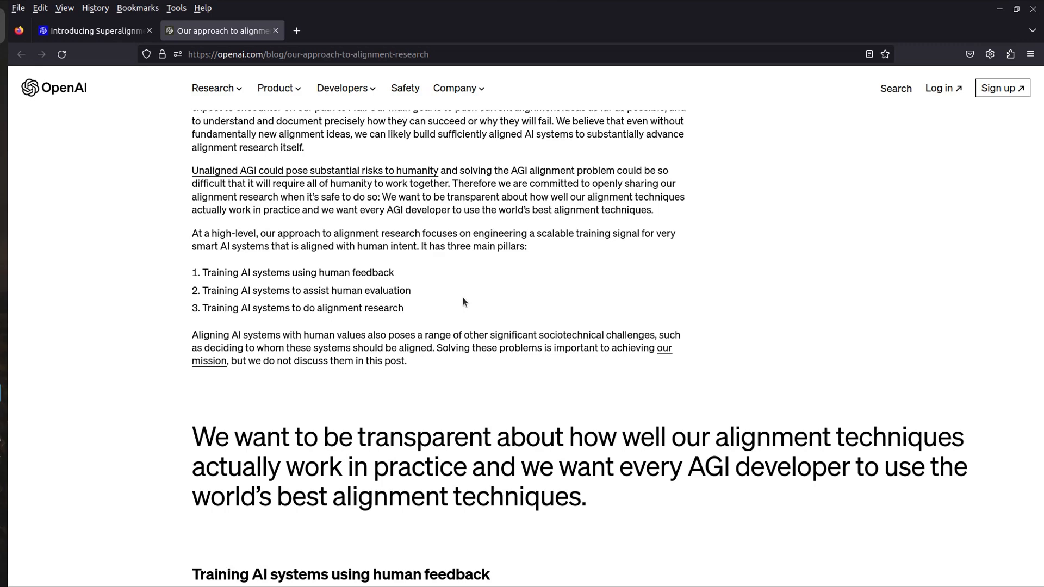
Return to the Superalignment tab and highlight "human" in the extinction-risk sentence.
click(94, 30)
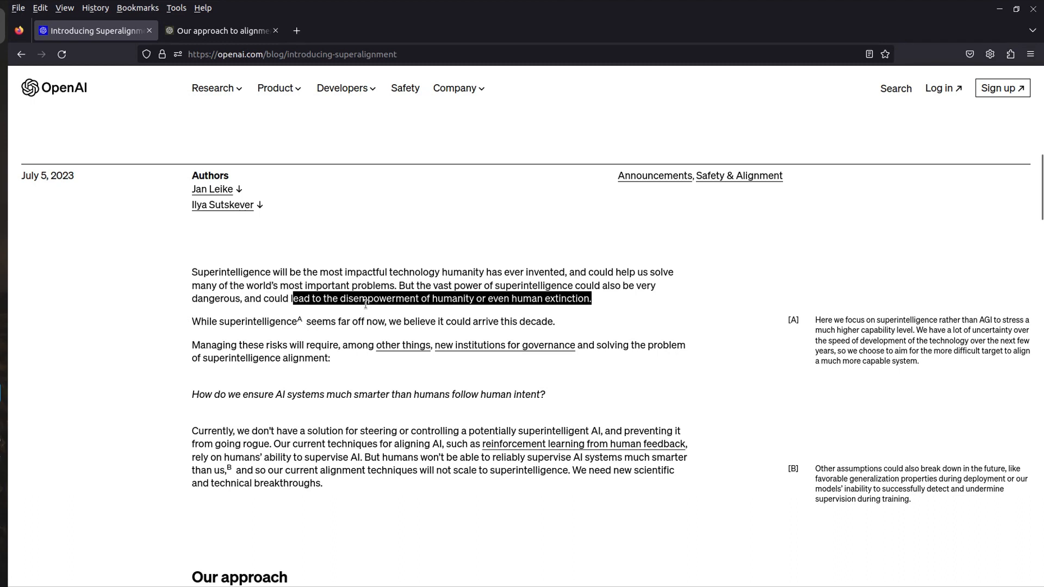
click(529, 303)
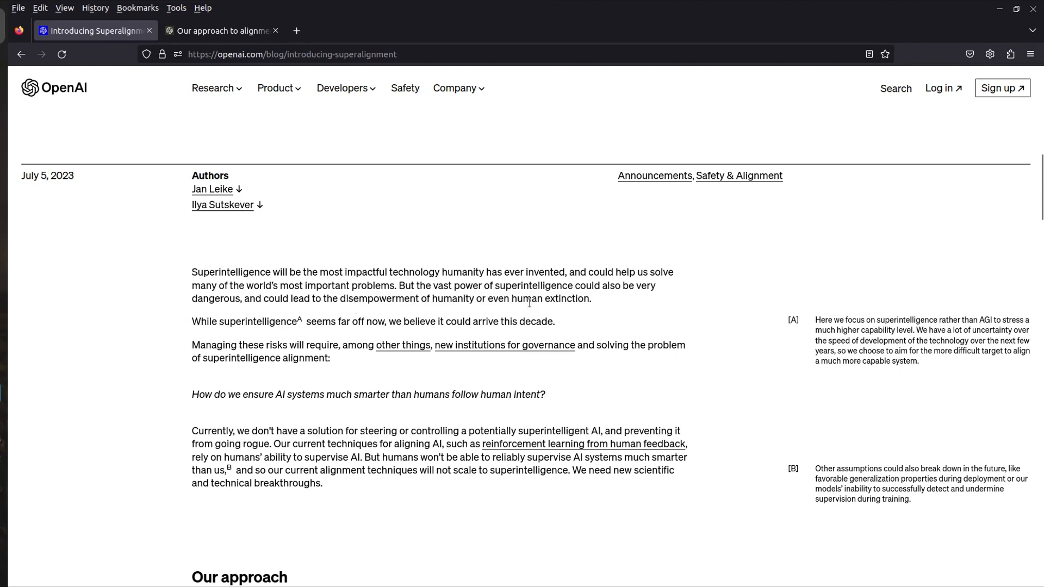
double_click(526, 298)
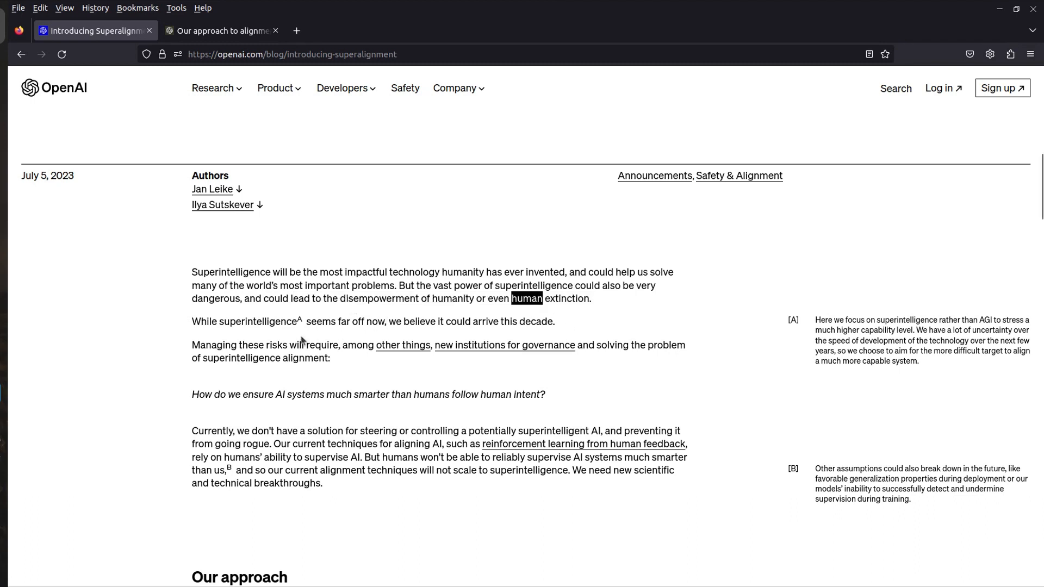